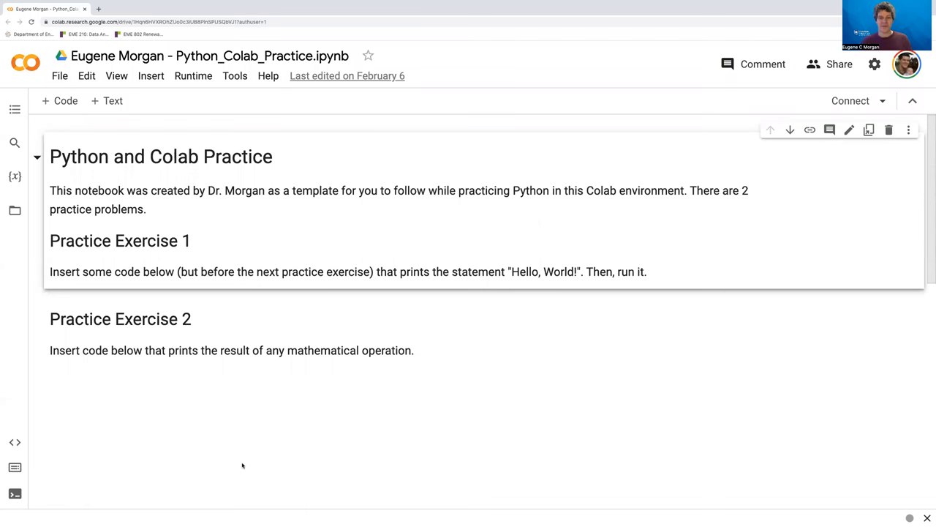
pyautogui.moveTo(245, 465)
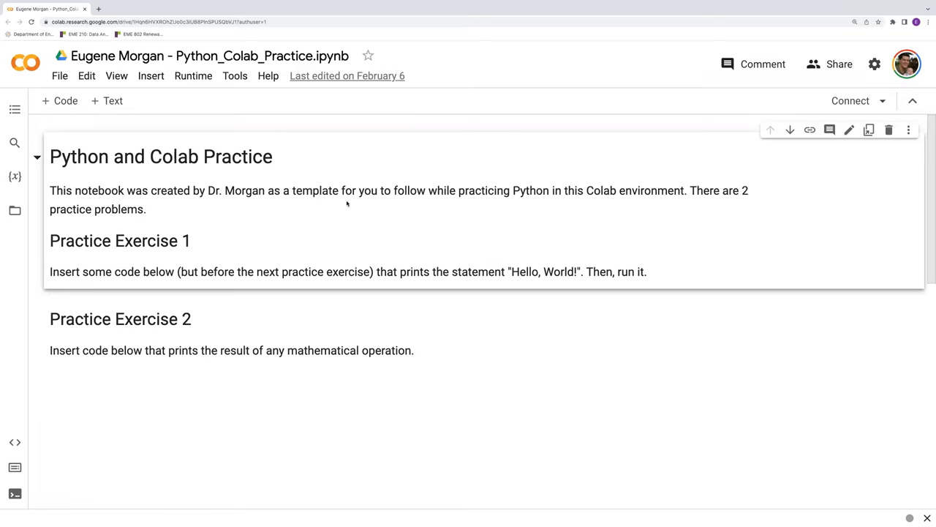
pyautogui.moveTo(257, 210)
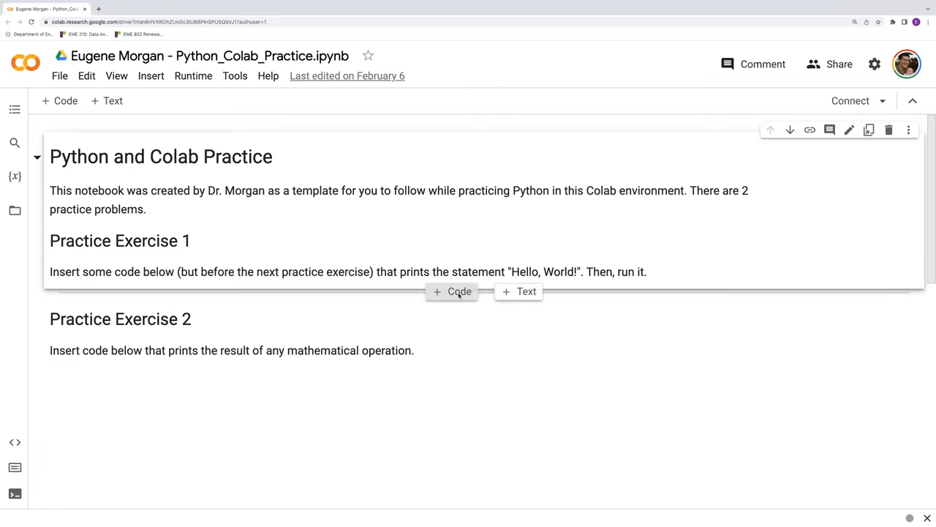
# Insert a new code cell below Practice Exercise 1 containing print("Hello, World!").
pyautogui.click(452, 292)
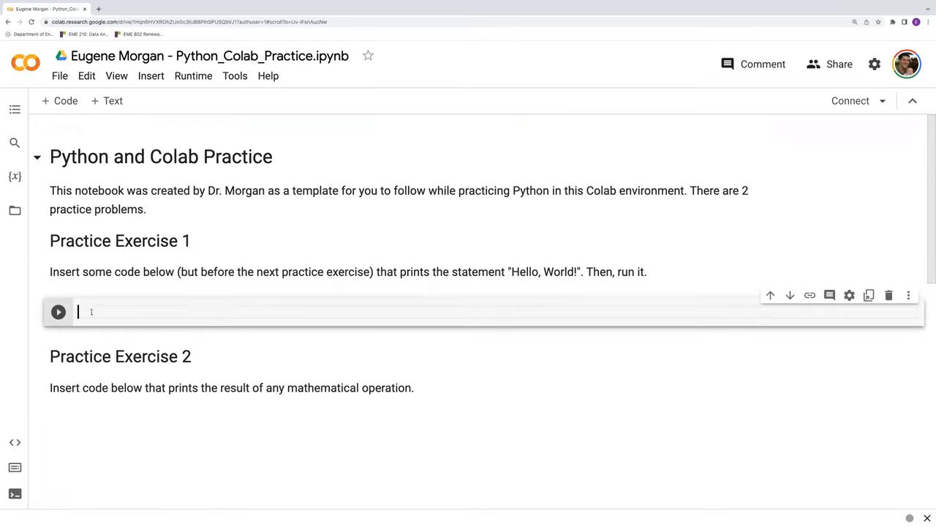
pyautogui.moveTo(156, 316)
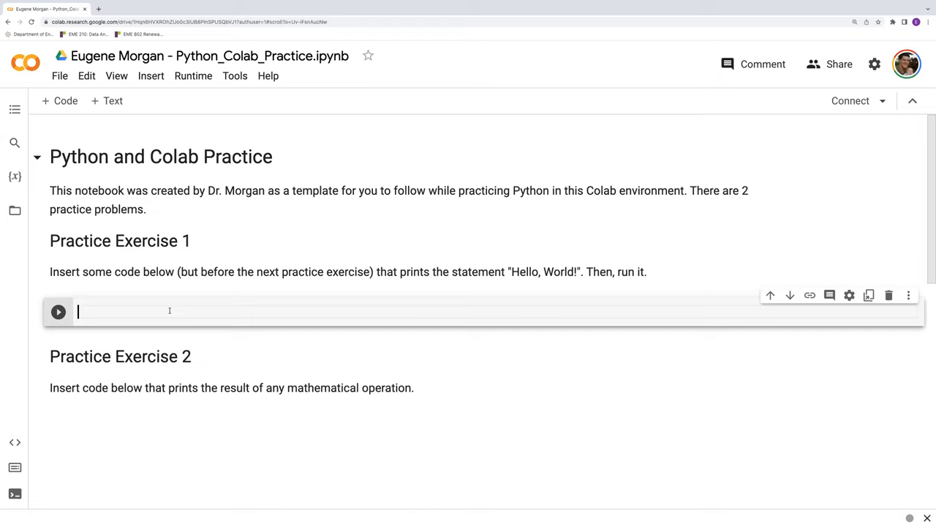
pyautogui.write('print')
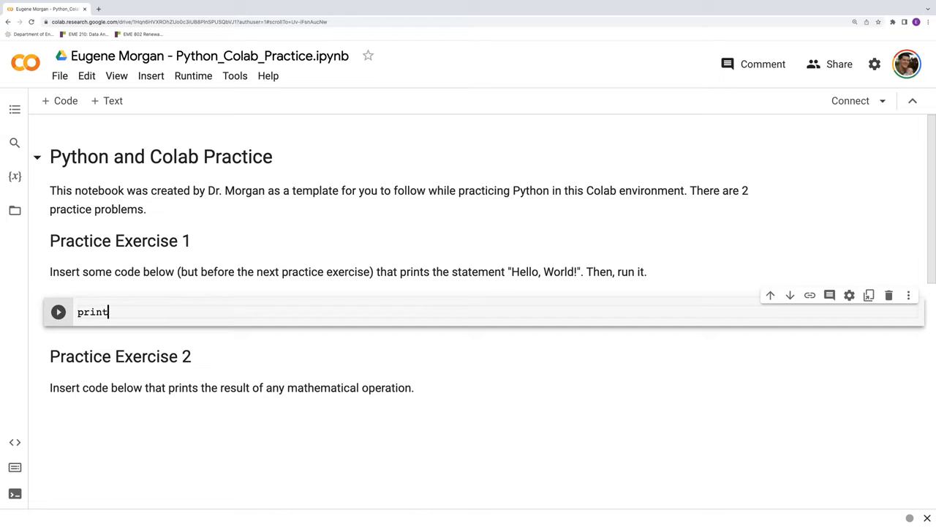
pyautogui.write('()')
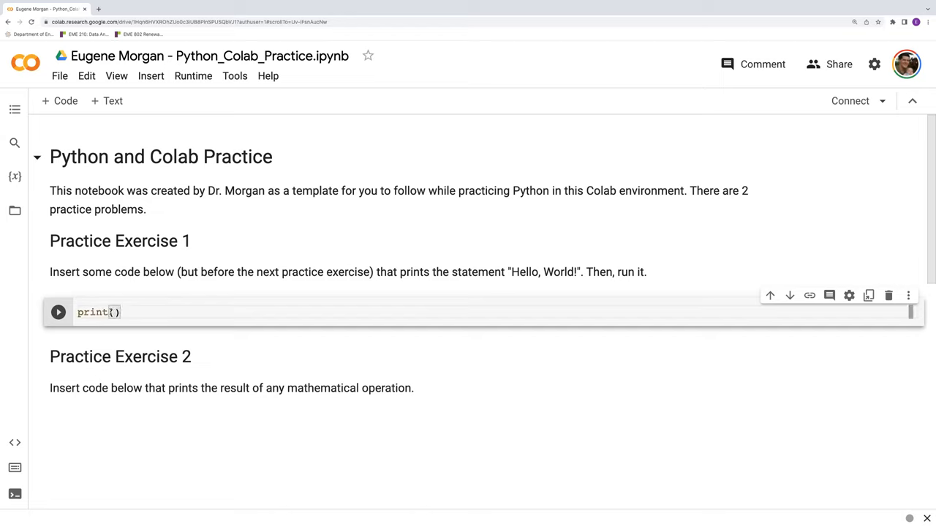
pyautogui.write('""')
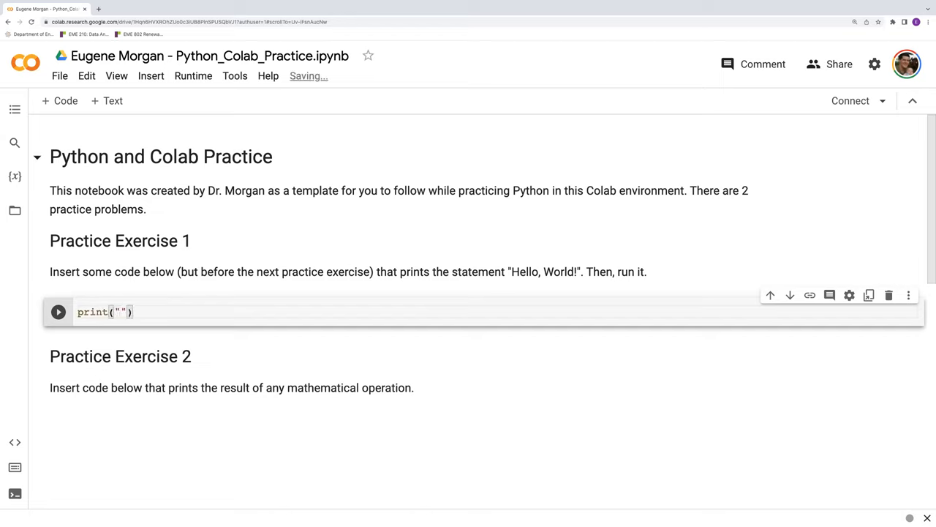
pyautogui.write('He')
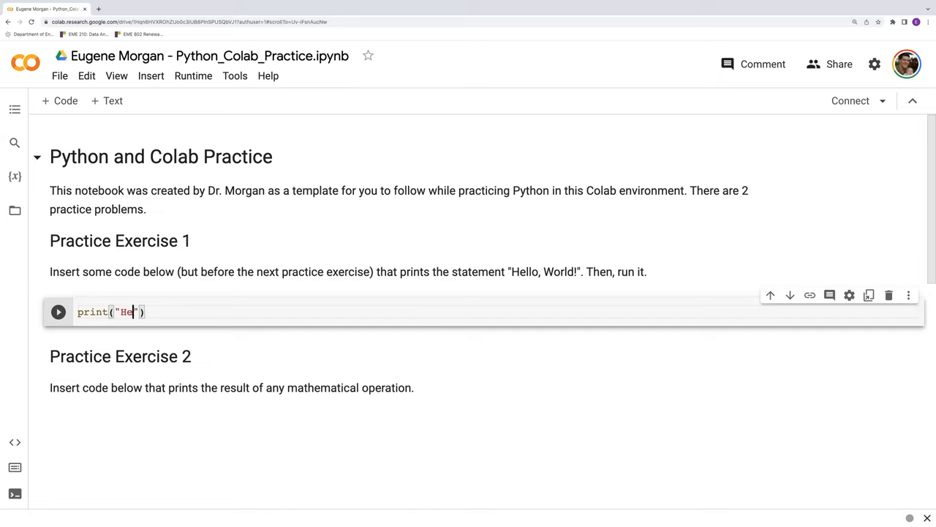
pyautogui.write('llo, Wor')
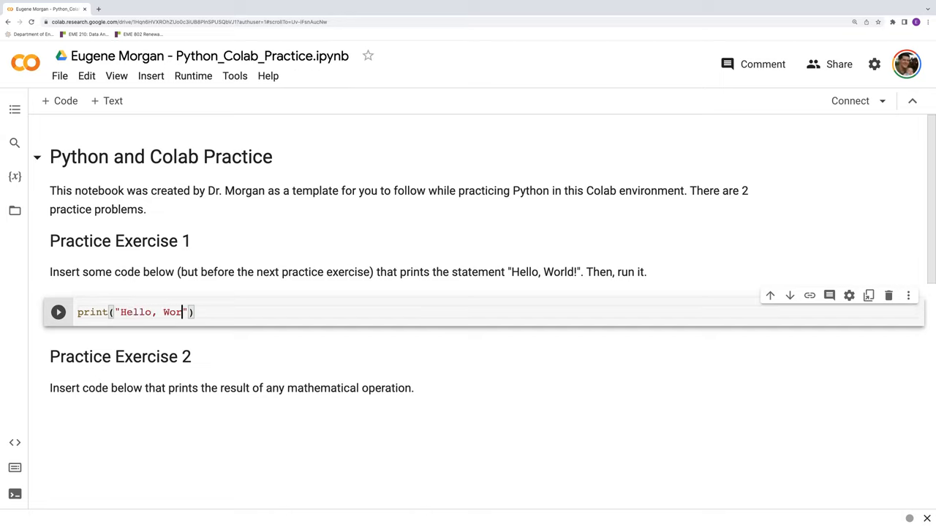
pyautogui.write('ld!')
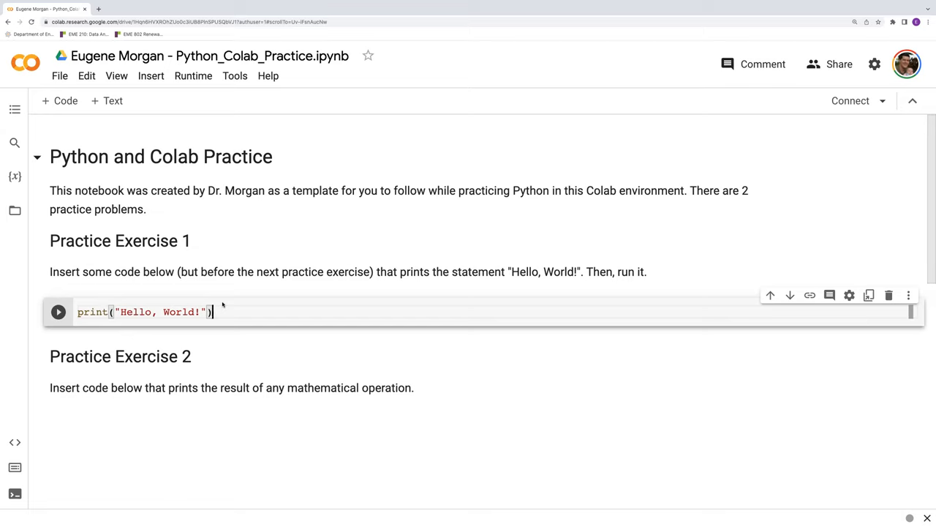
pyautogui.click(58, 313)
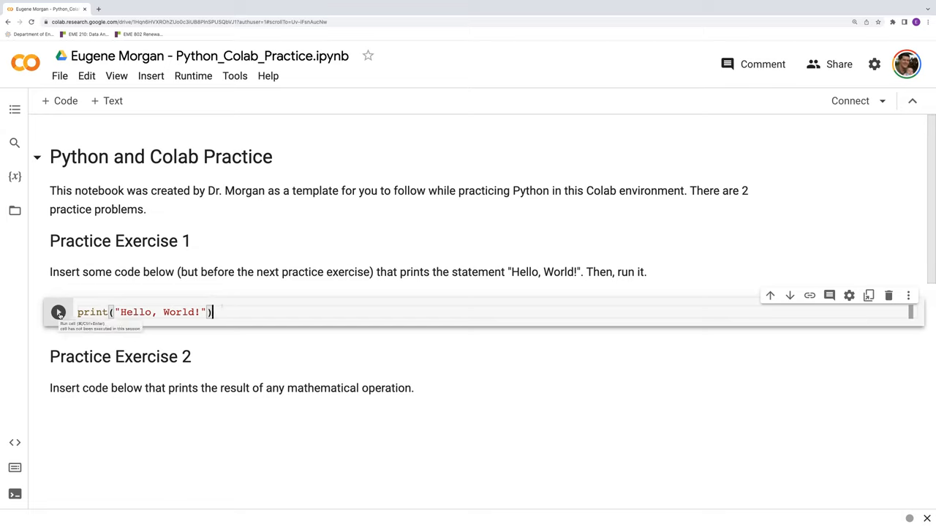
# Run the Exercise 1 cell once the runtime connects, printing Hello, World! below it.
pyautogui.click(57, 312)
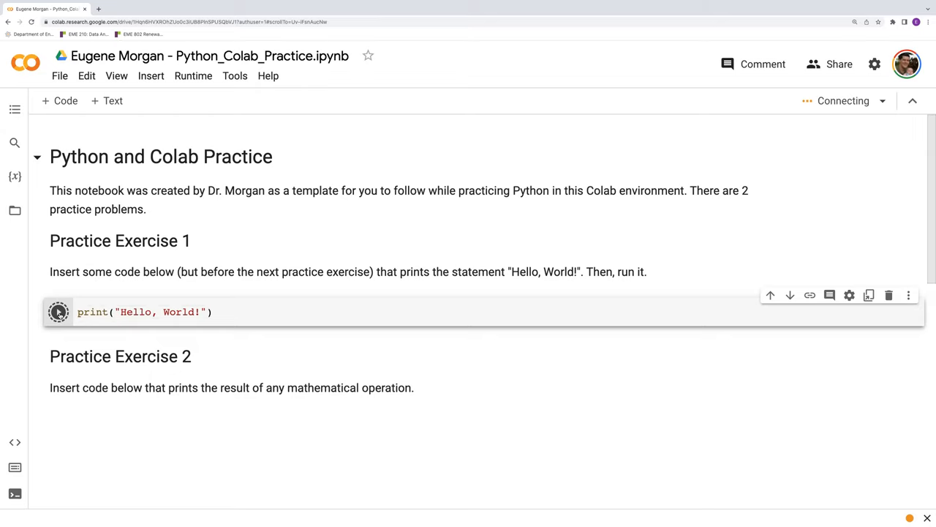
pyautogui.click(57, 312)
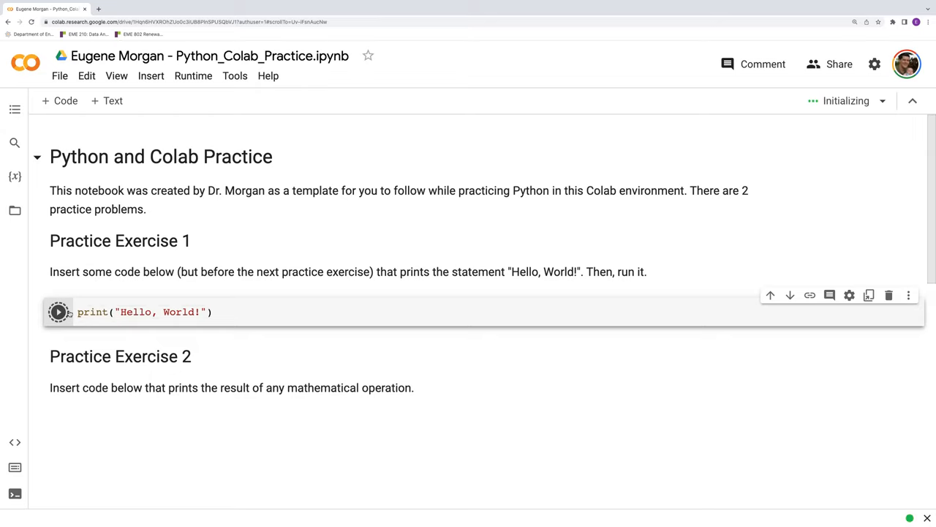
pyautogui.click(57, 311)
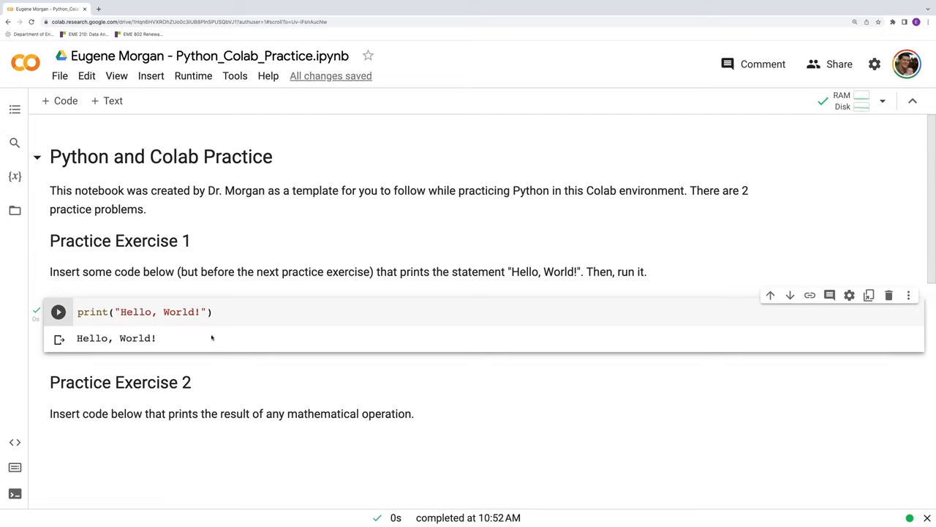
pyautogui.scroll(-3)
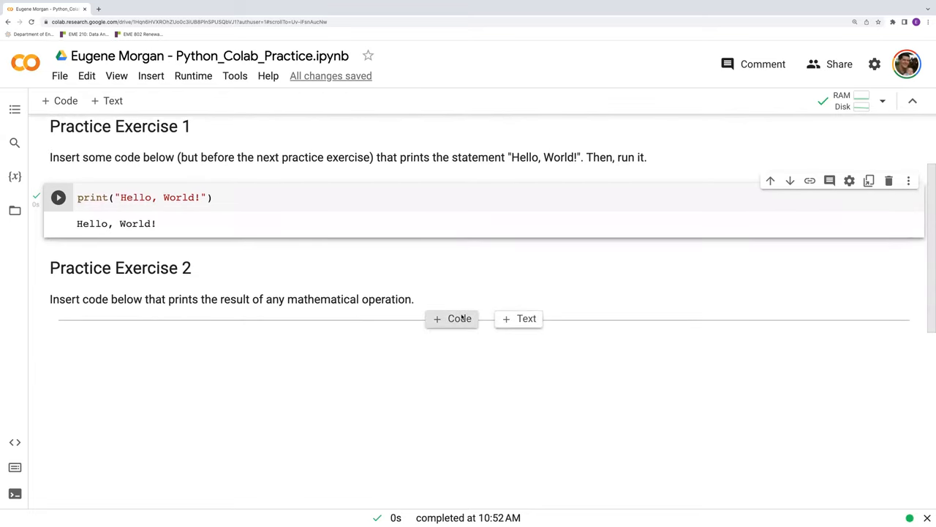
pyautogui.moveTo(451, 319)
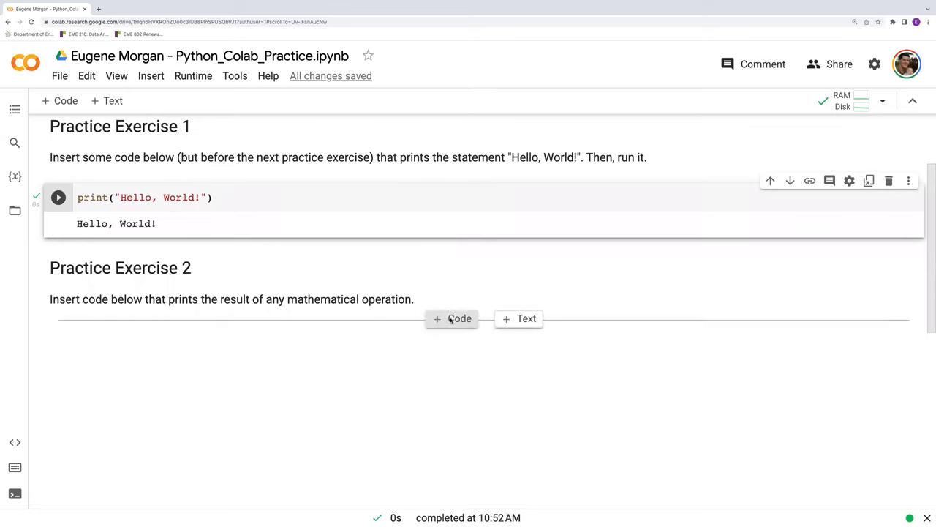
# Add a cell under Practice Exercise 2 computing 2 + 2 (output 4), then rewrite it as x = 2 + 2.
pyautogui.click(452, 318)
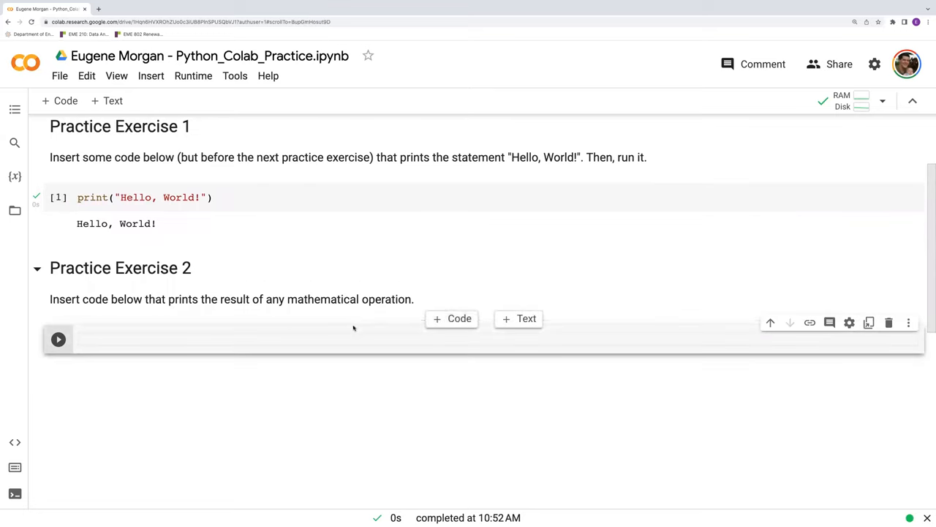
pyautogui.click(151, 75)
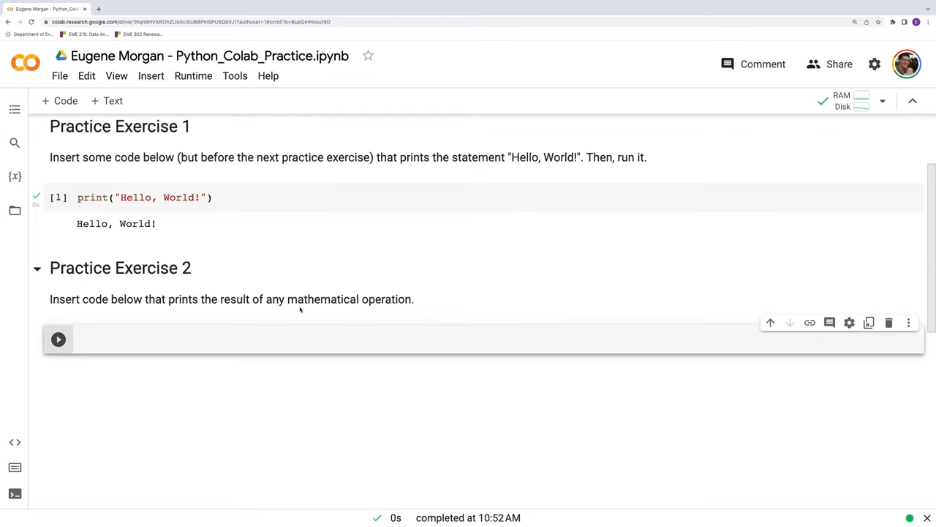
pyautogui.moveTo(291, 309)
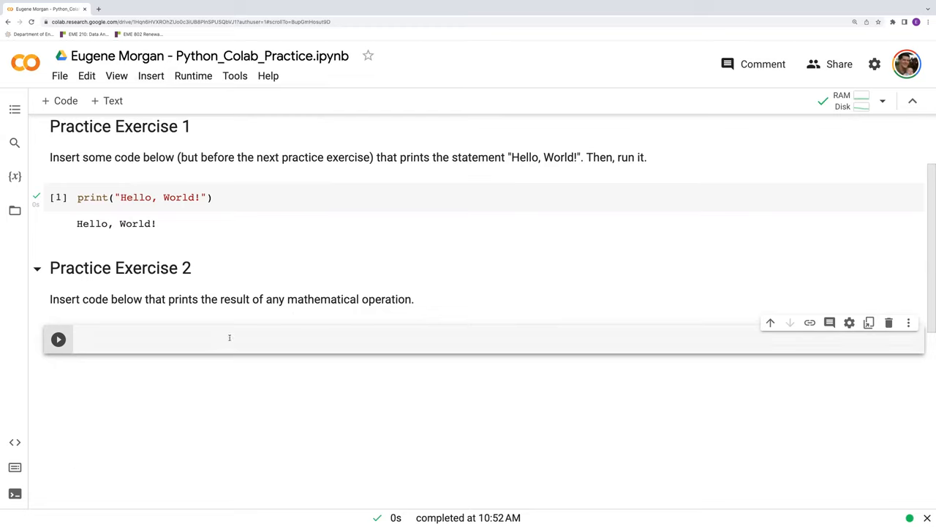
pyautogui.click(230, 338)
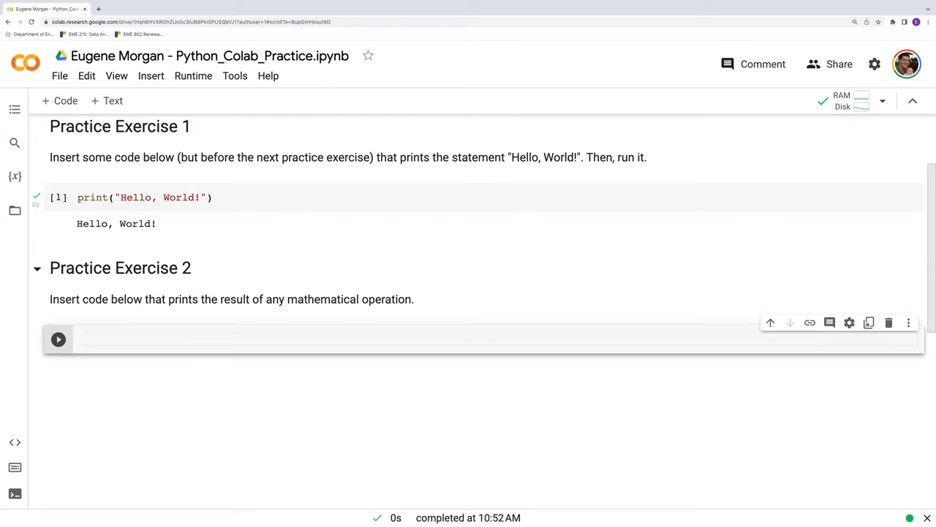
pyautogui.write('2 + 2')
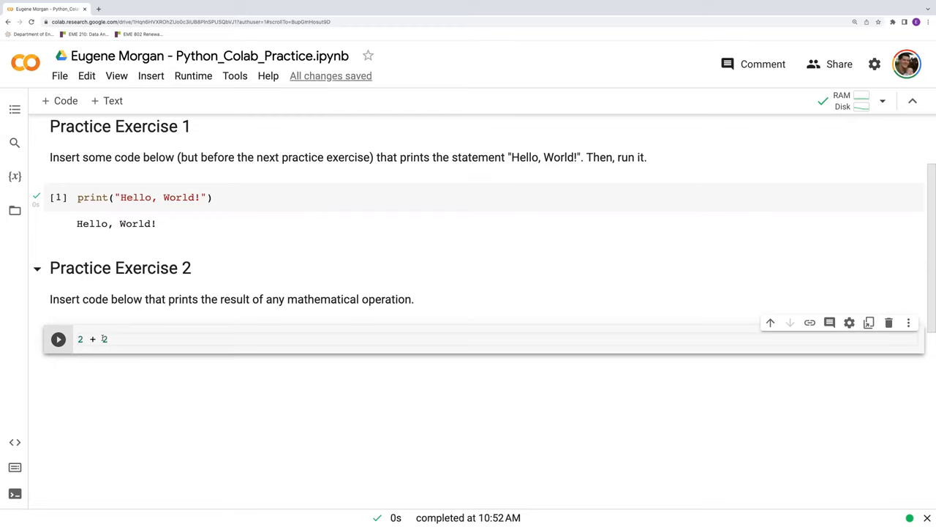
pyautogui.click(59, 340)
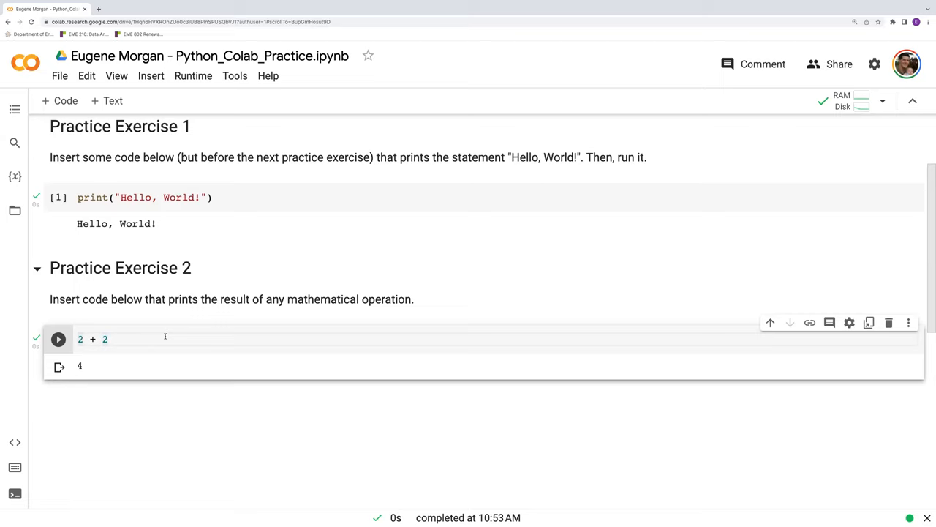
pyautogui.write('x =')
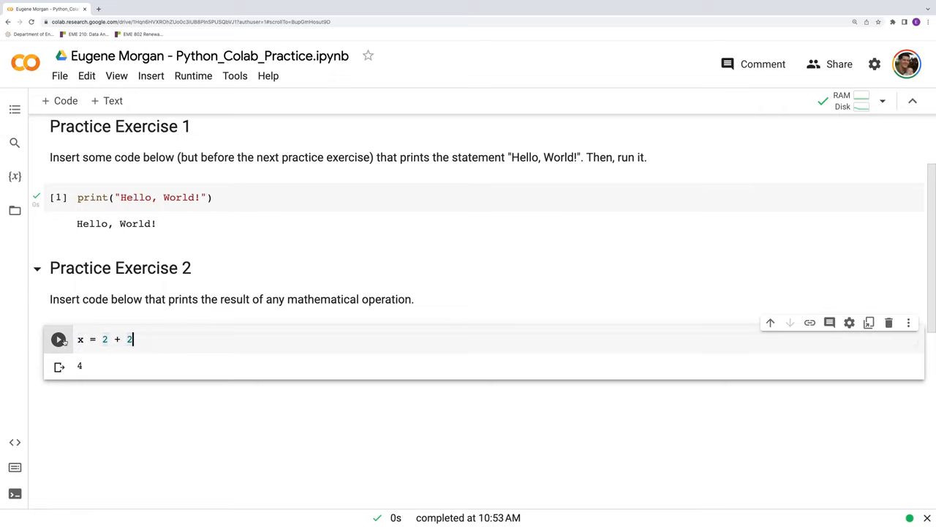
# Add print(x) after x = 2 + 2 and run the cell.
pyautogui.click(58, 340)
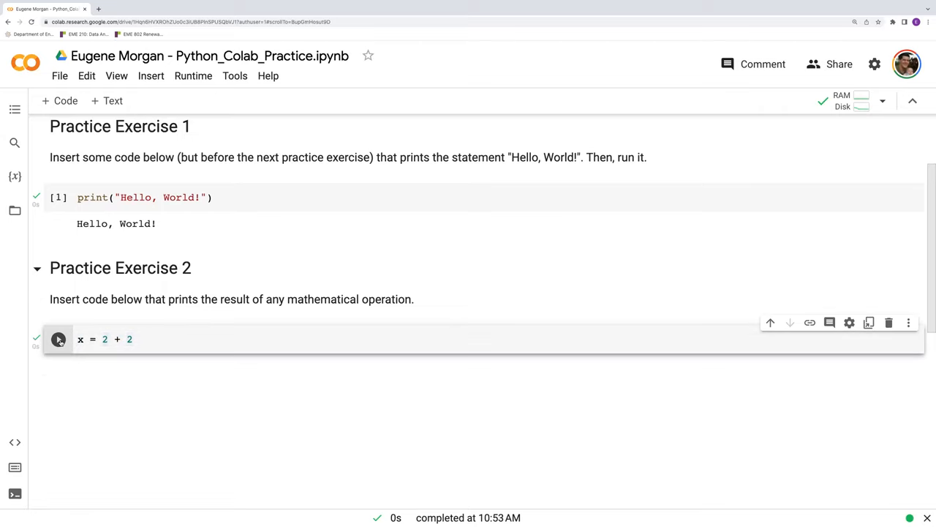
pyautogui.click(135, 339)
pyautogui.write('print')
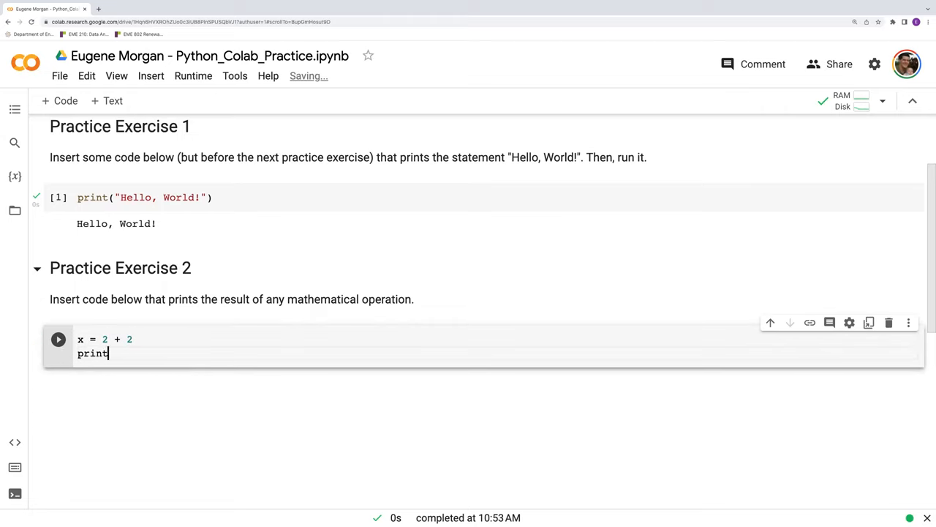
pyautogui.write('()')
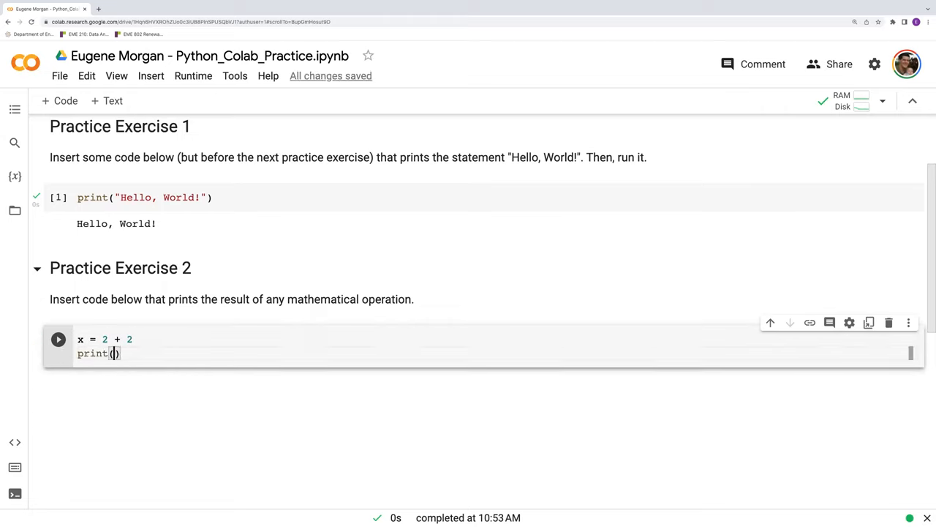
pyautogui.write('x')
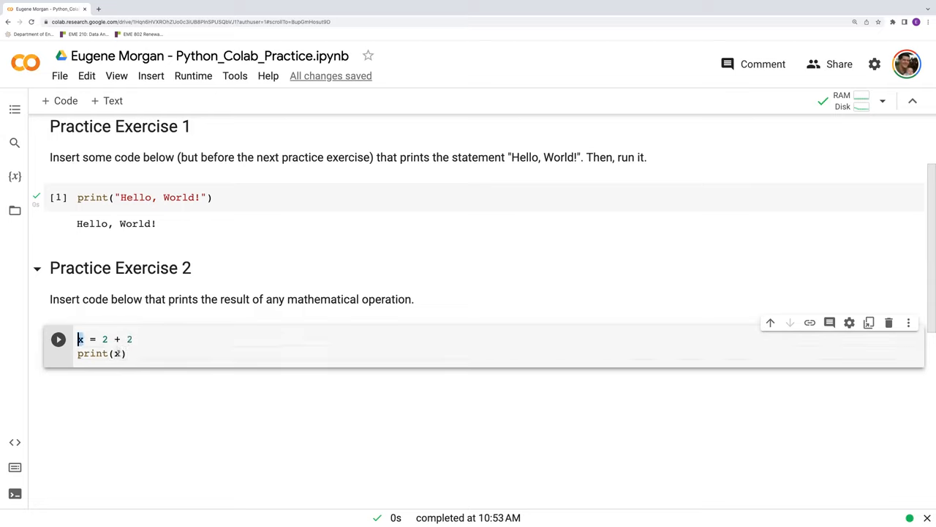
pyautogui.click(57, 339)
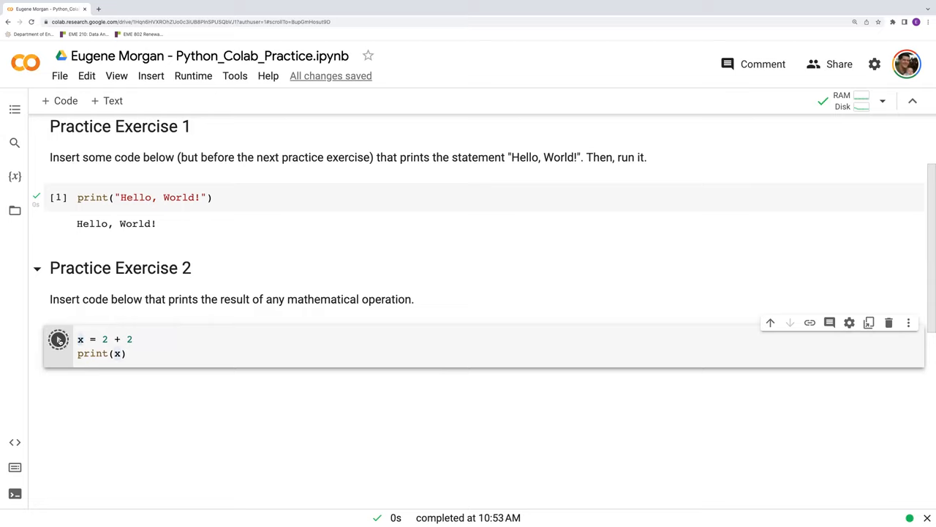
pyautogui.click(59, 340)
pyautogui.write('"')
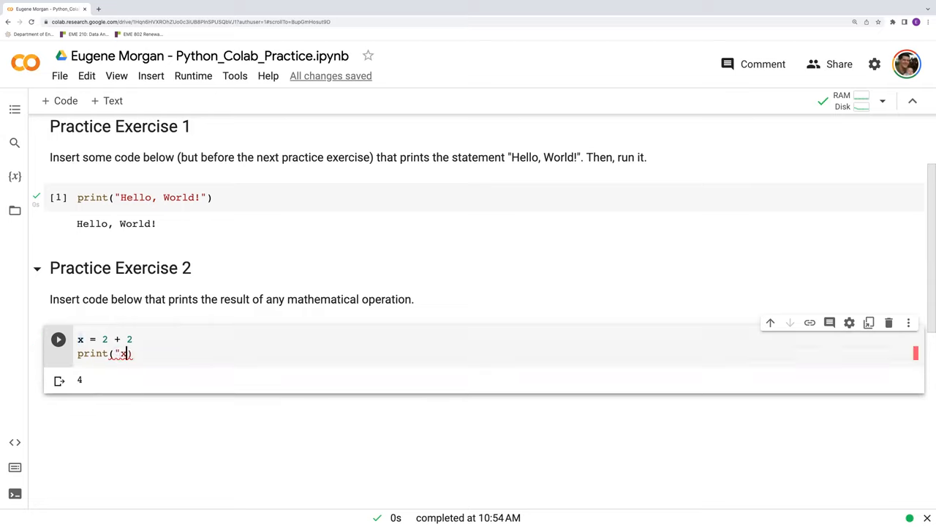
pyautogui.click(58, 339)
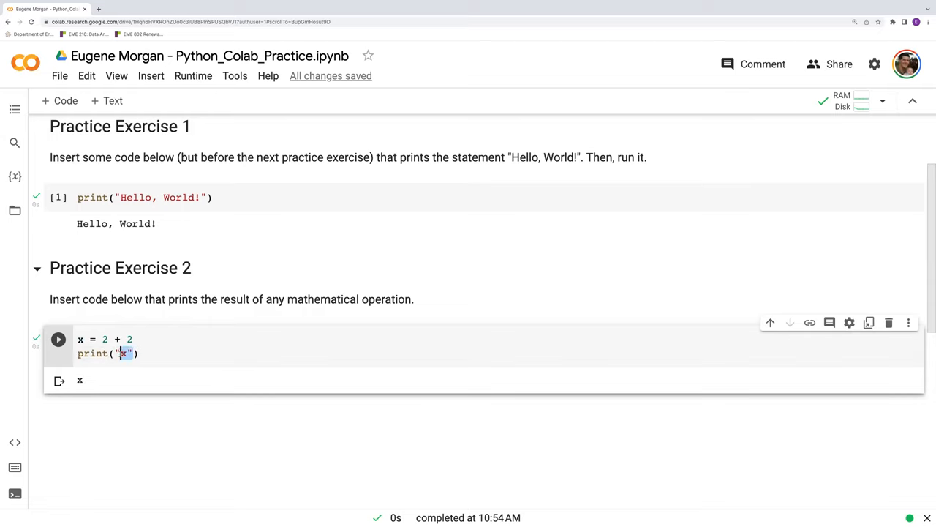
# Experiment with the operator in the x line, trying / and then settling on 2 ** 2.
pyautogui.click(58, 341)
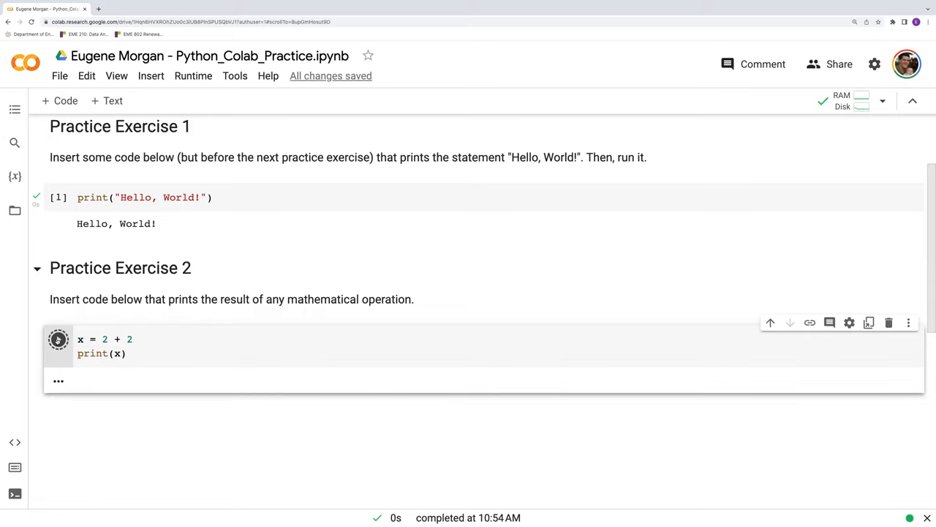
pyautogui.click(58, 341)
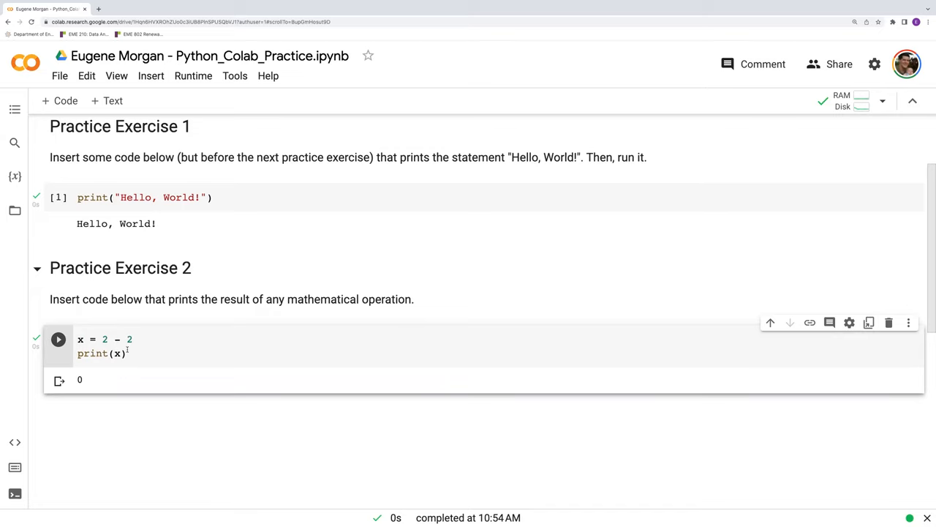
pyautogui.write('/')
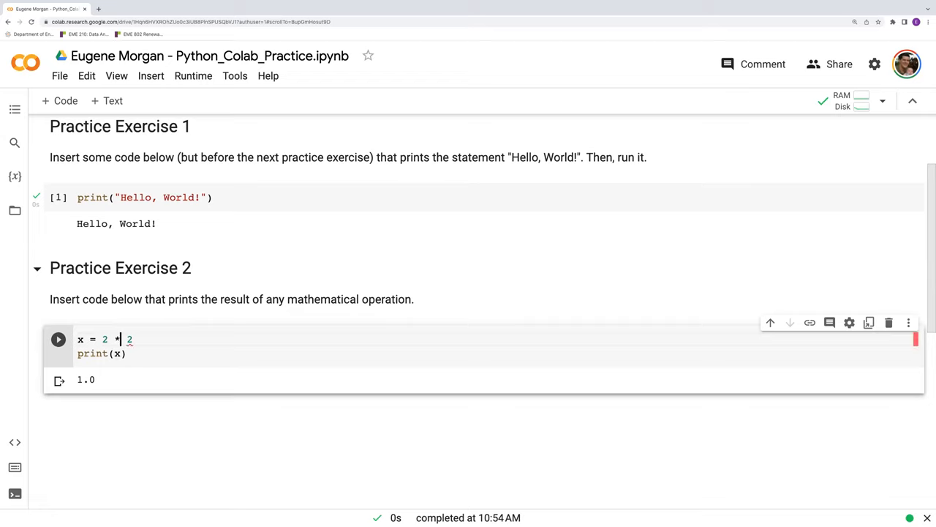
pyautogui.click(58, 340)
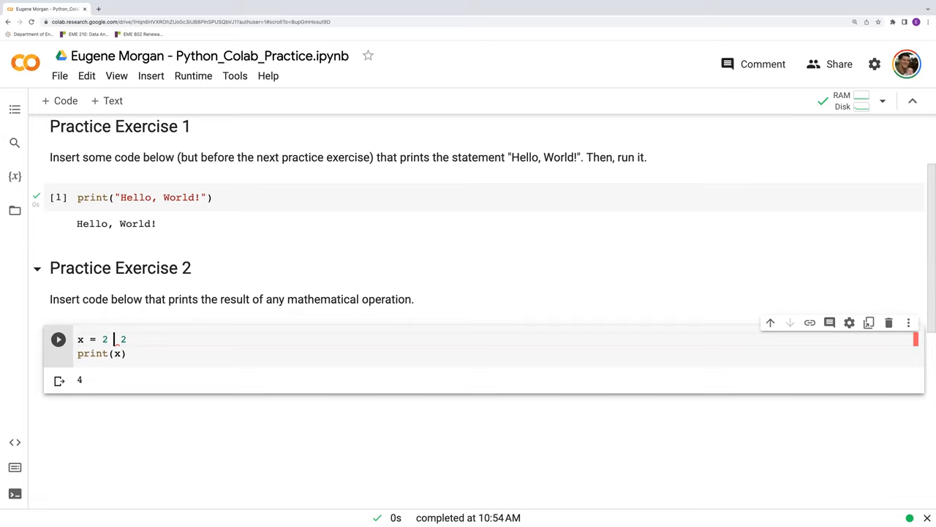
pyautogui.write('**')
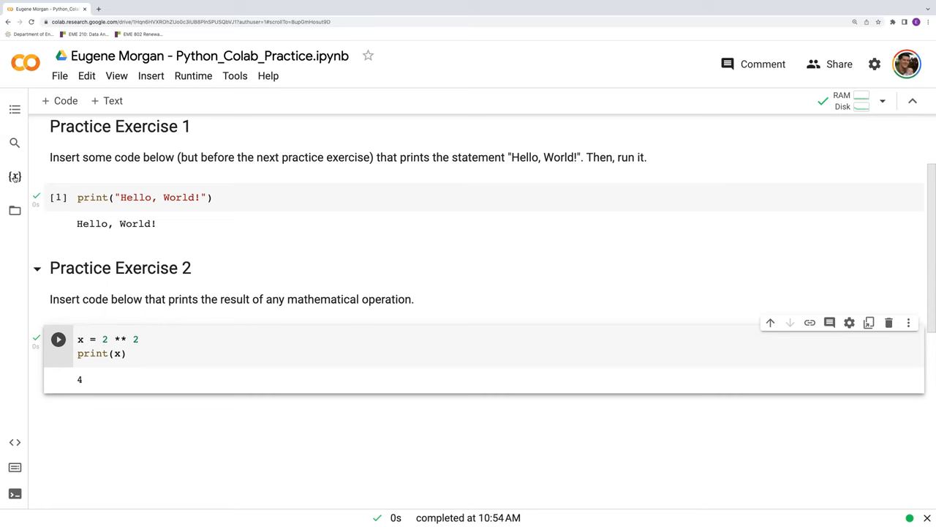
# Open the Variables panel and add y = 4 * 8 with print(y), outputting 4 and 32.
pyautogui.click(15, 176)
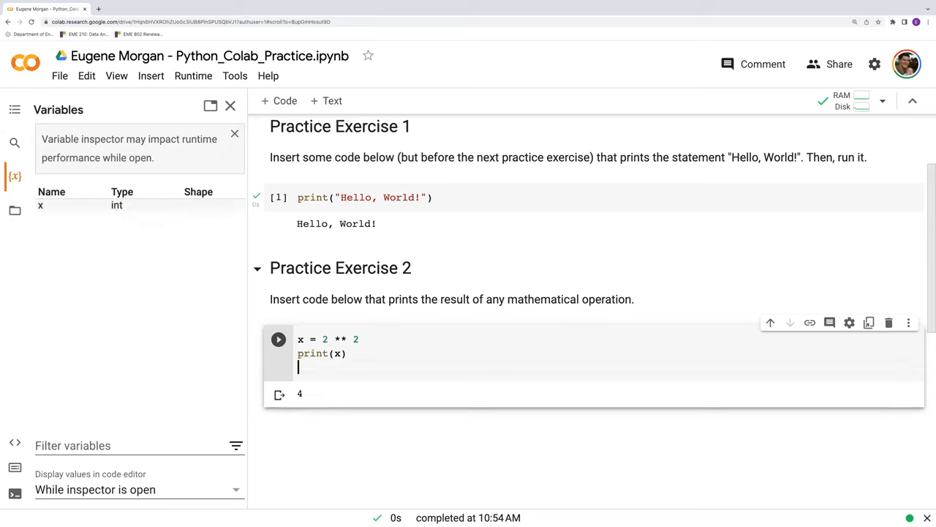
pyautogui.write('y =')
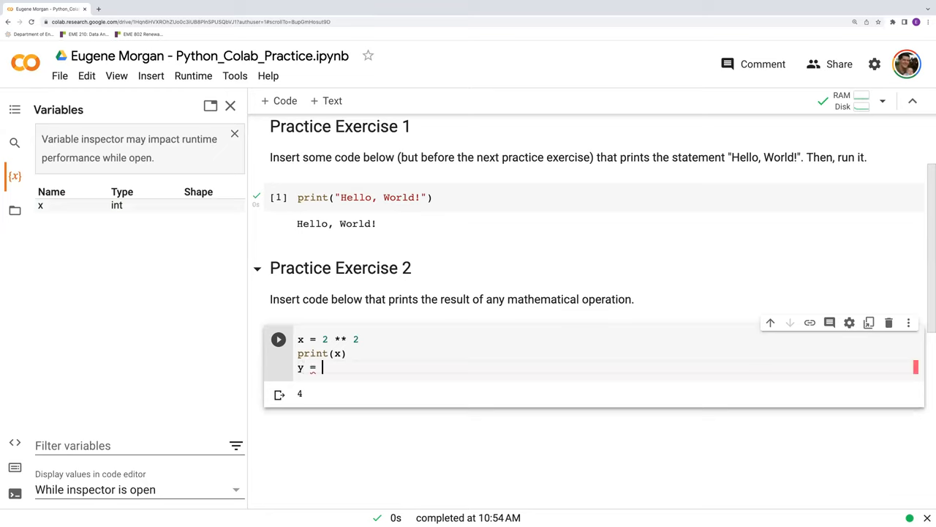
pyautogui.write('4 *')
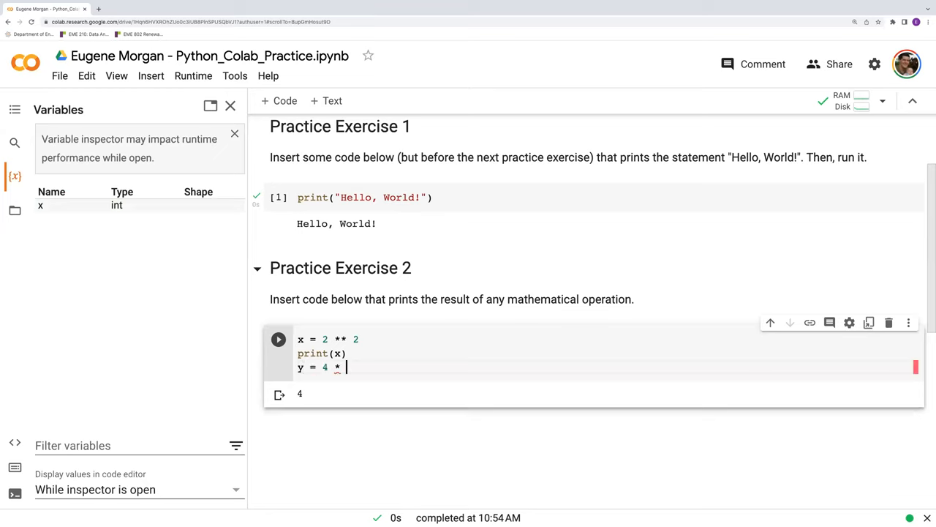
pyautogui.write('8')
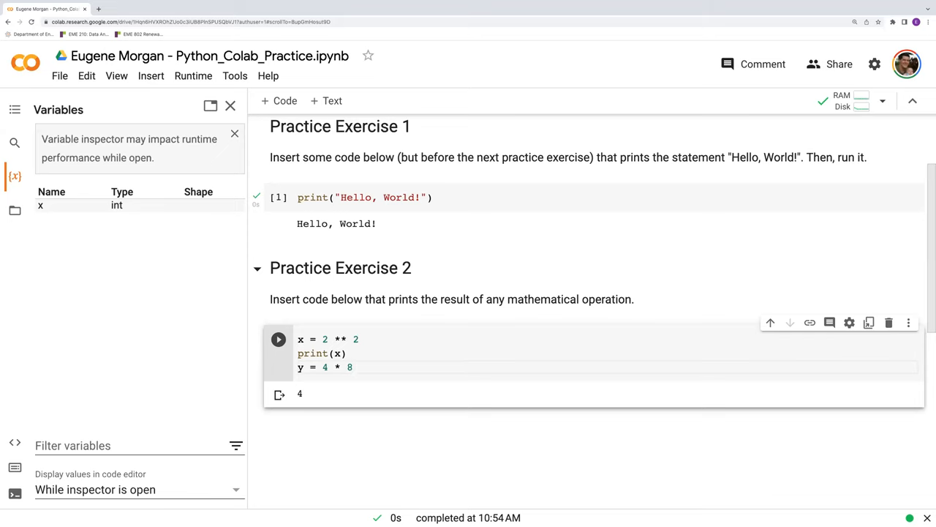
pyautogui.write('print(y')
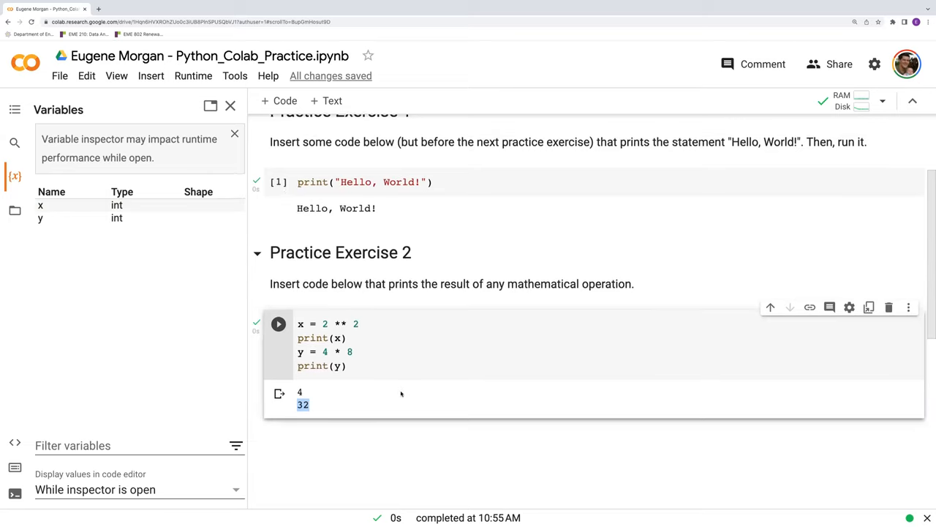
pyautogui.scroll(-3)
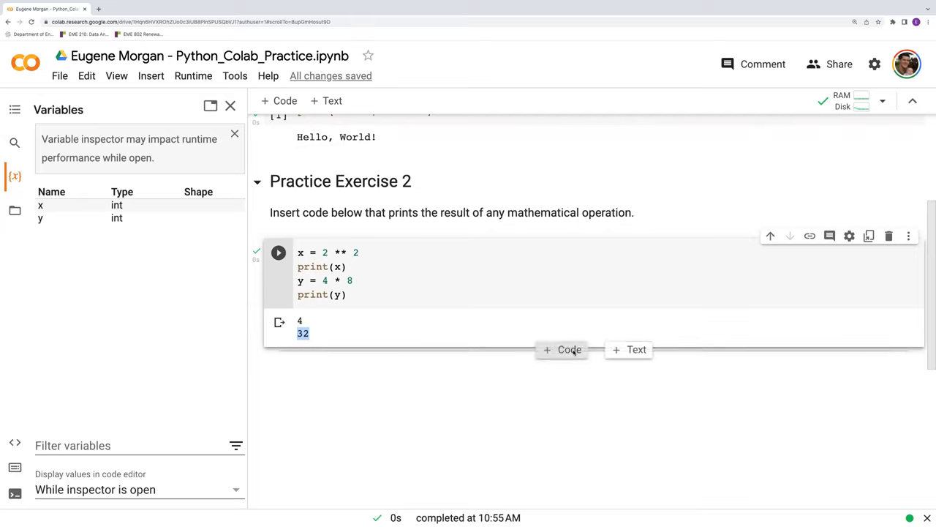
# Add a new cell with z = x + y and print(z), and run it to output 36.
pyautogui.click(562, 350)
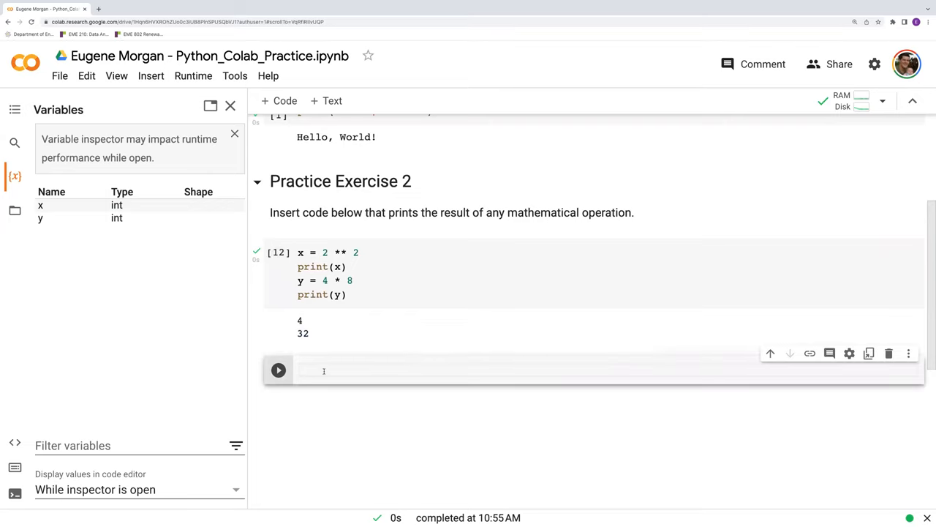
pyautogui.write('z =')
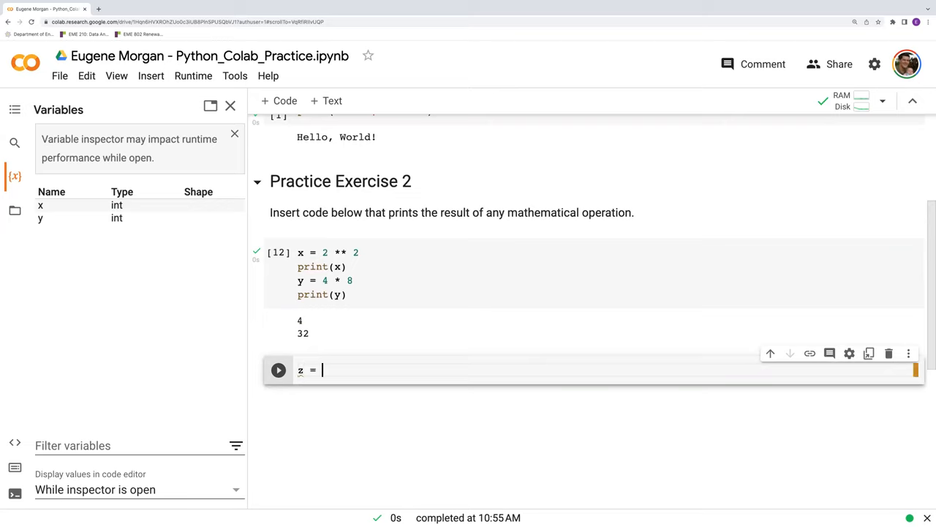
pyautogui.write('x +')
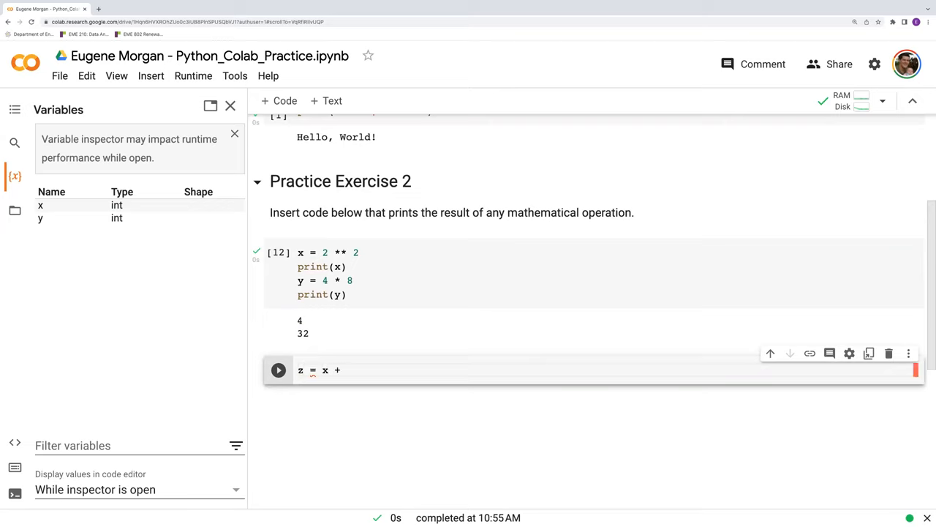
pyautogui.write('y')
pyautogui.write('print(')
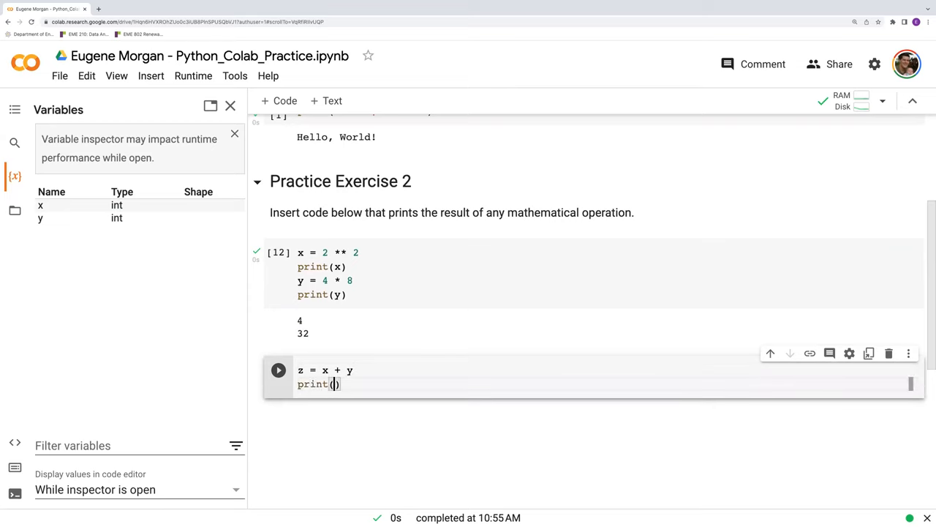
pyautogui.write('z')
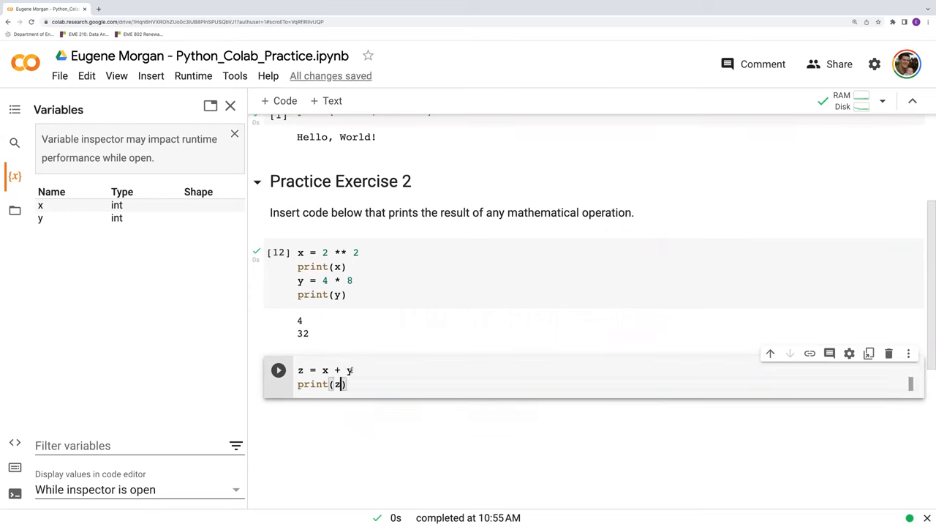
pyautogui.moveTo(326, 371)
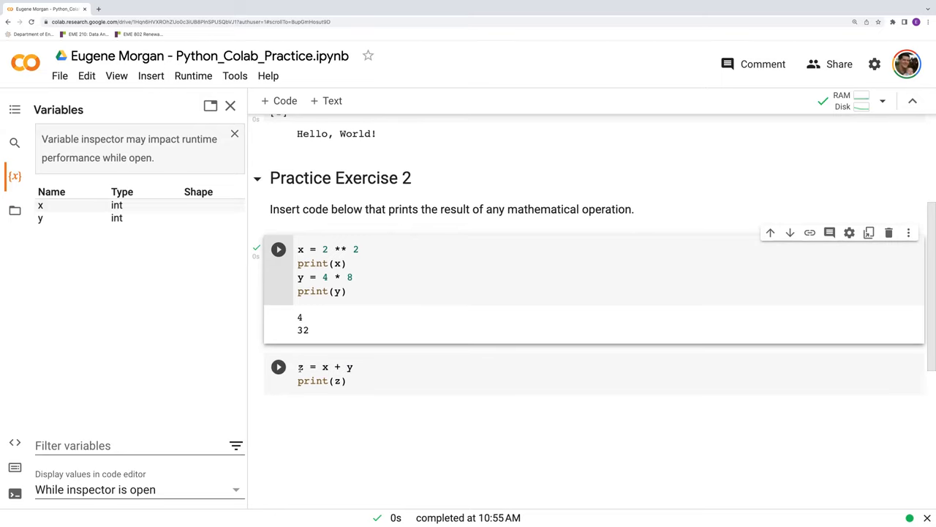
pyautogui.click(278, 367)
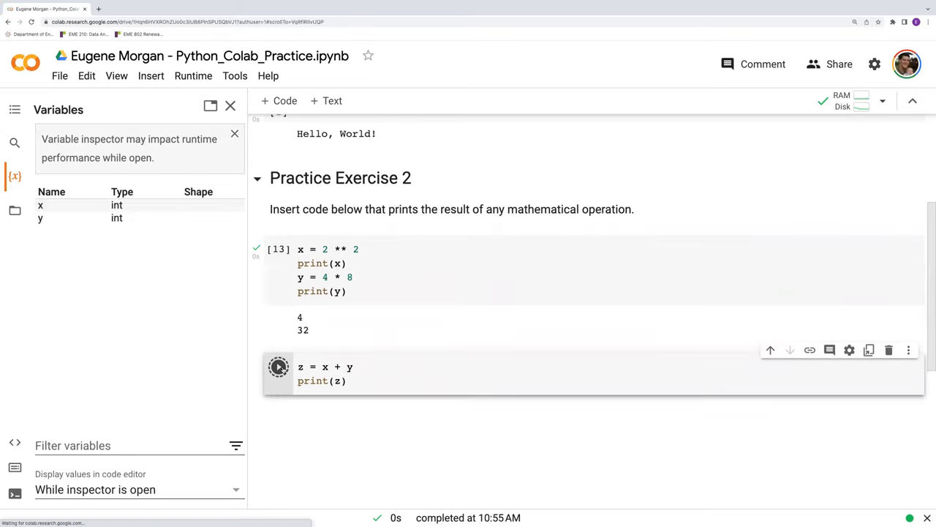
# Check z's value in the Variables panel and select the first code cell.
pyautogui.click(278, 367)
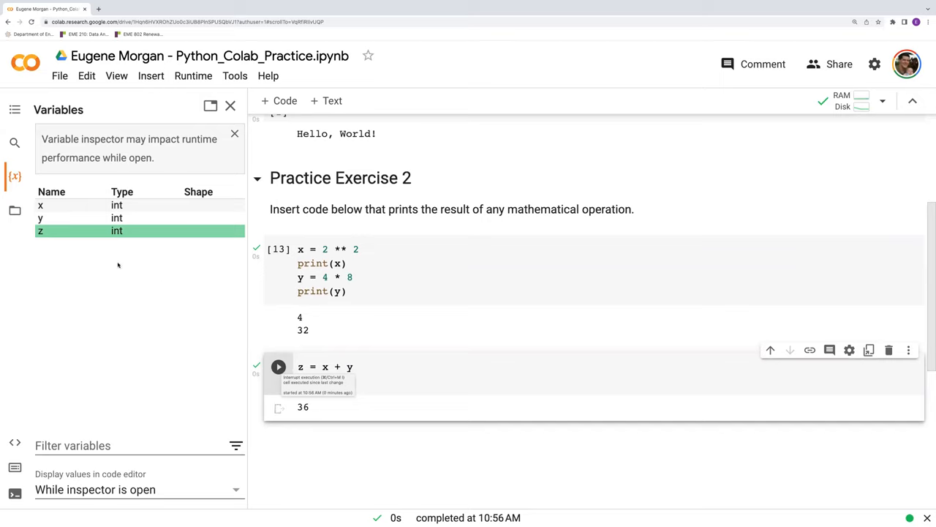
pyautogui.moveTo(63, 234)
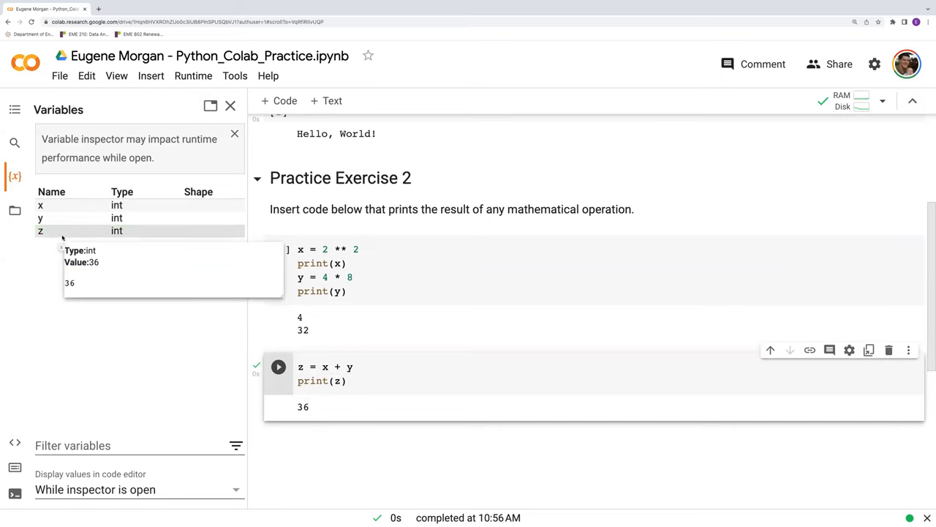
pyautogui.click(378, 277)
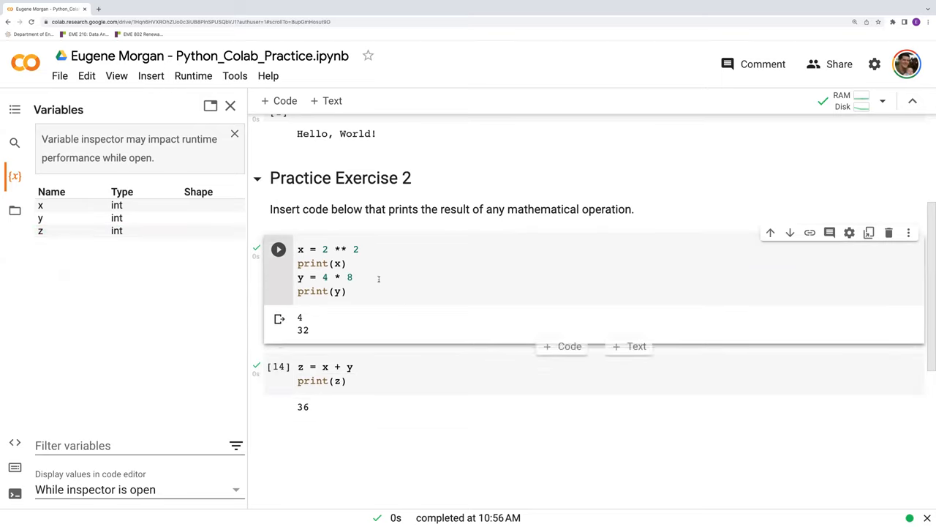
pyautogui.click(193, 75)
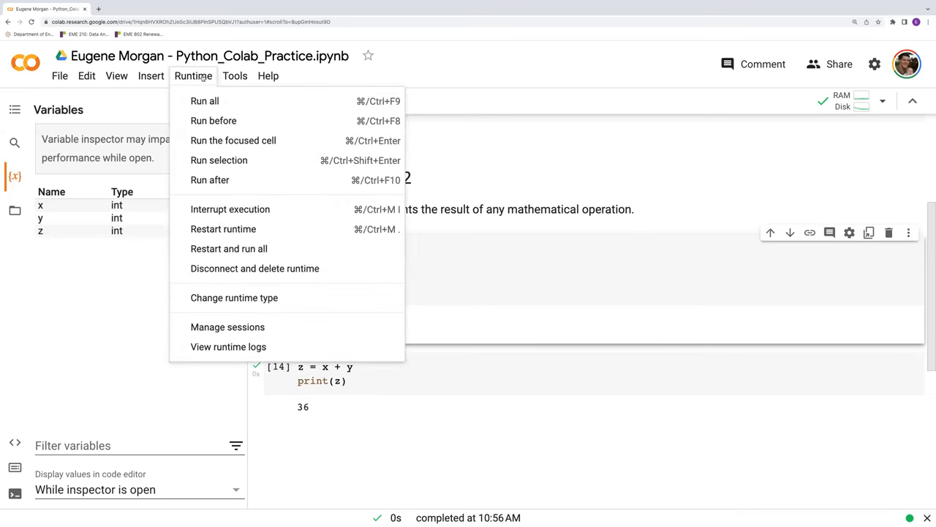
# Restart the runtime, see NameError for z, then rerun the x/y and z cells to print 36.
pyautogui.click(223, 229)
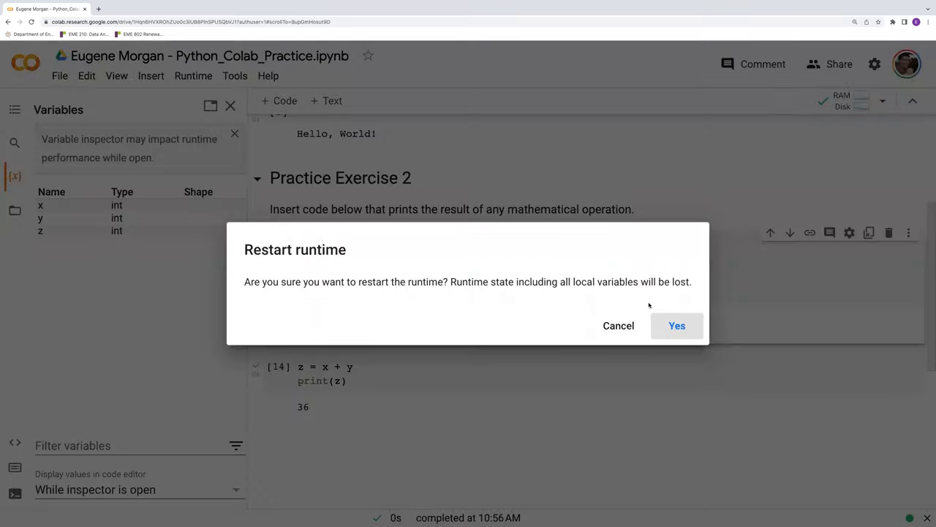
pyautogui.click(676, 326)
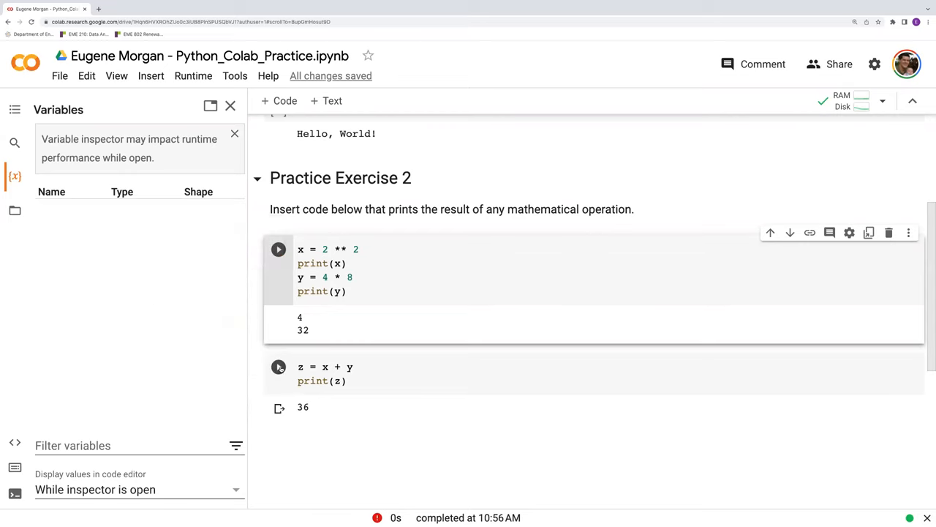
pyautogui.click(279, 367)
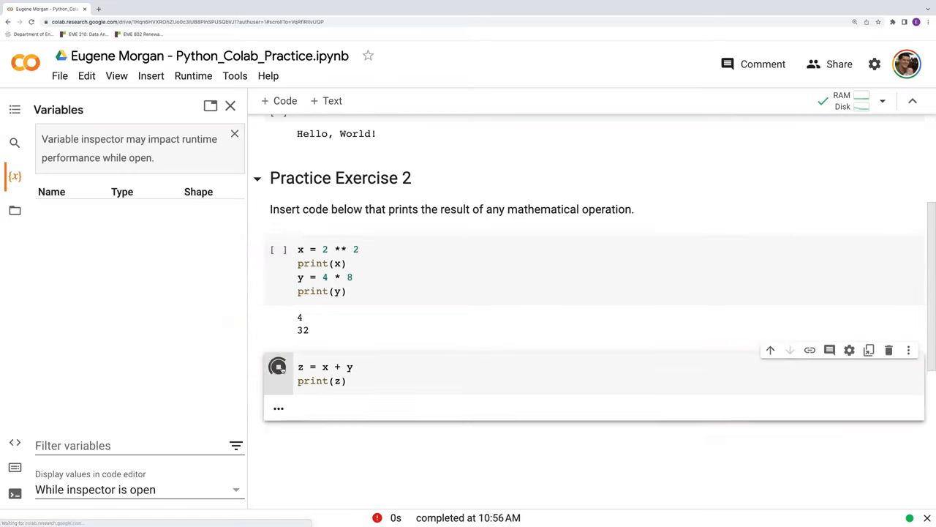
pyautogui.click(278, 369)
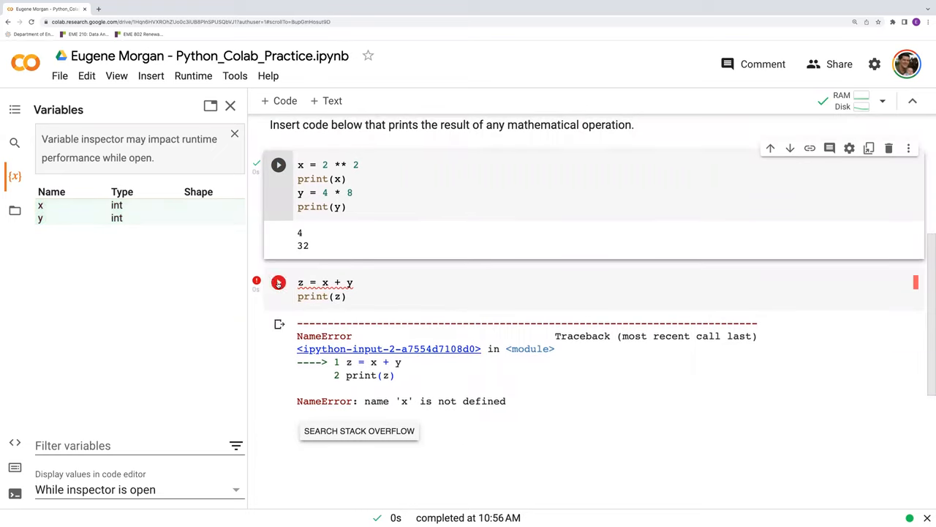
pyautogui.click(278, 282)
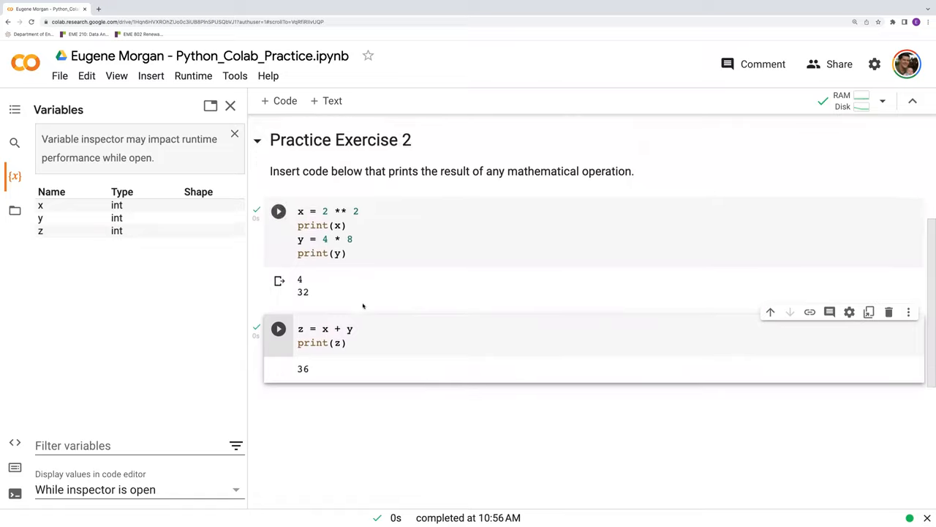
pyautogui.scroll(-3)
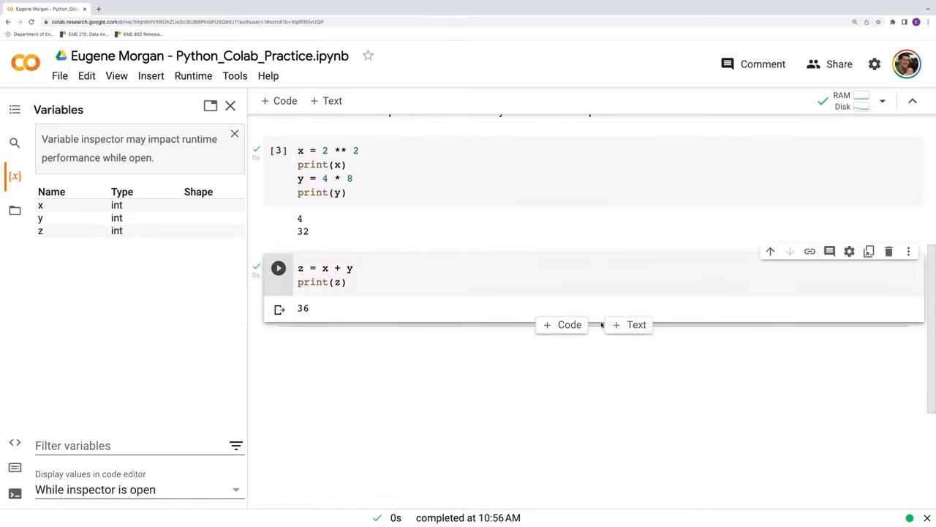
pyautogui.moveTo(615, 306)
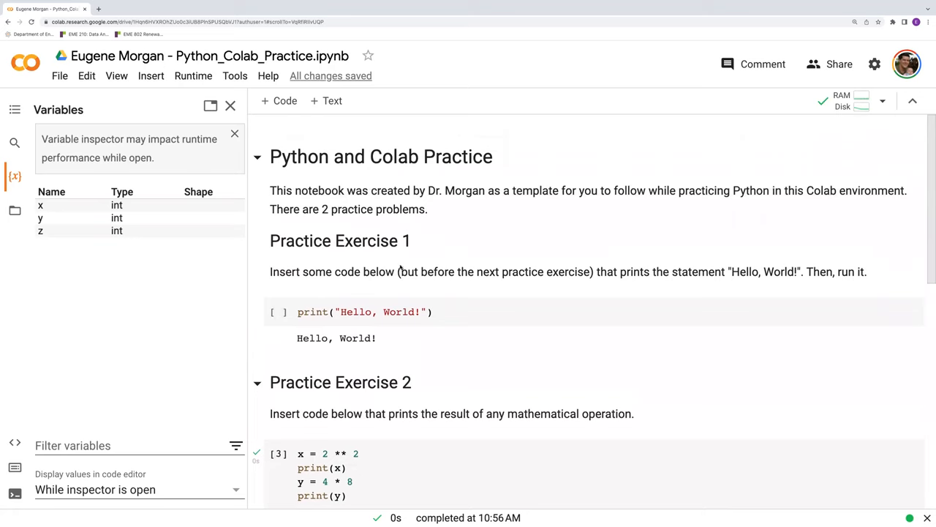
pyautogui.scroll(-3)
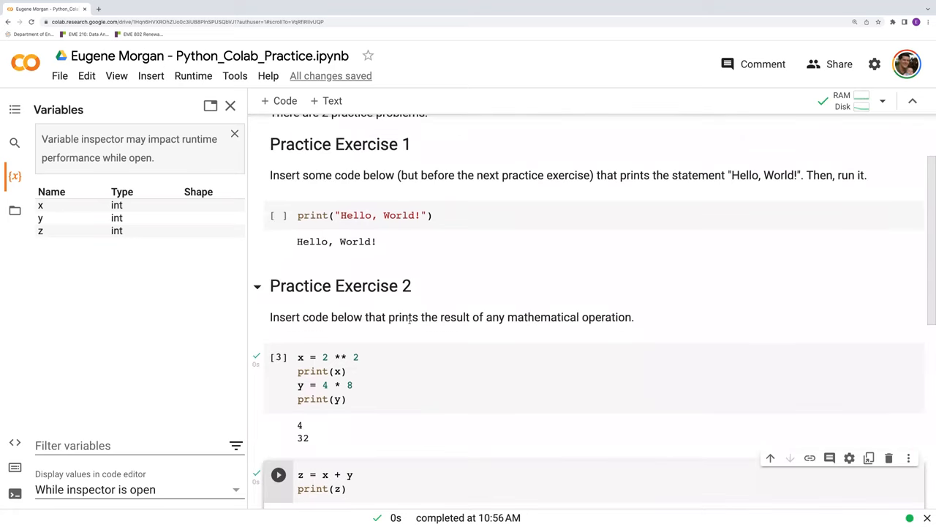